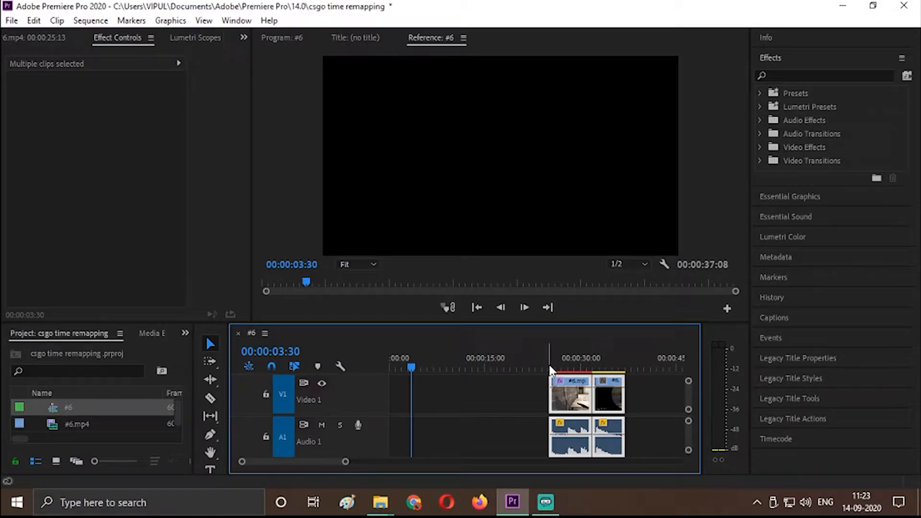
- Scrub through the gameplay clip and stop on the muzzle-flash frame at 00:00:02:52
{"action": "left_click_drag", "start_coordinate": [344, 461], "coordinate": [321, 461]}
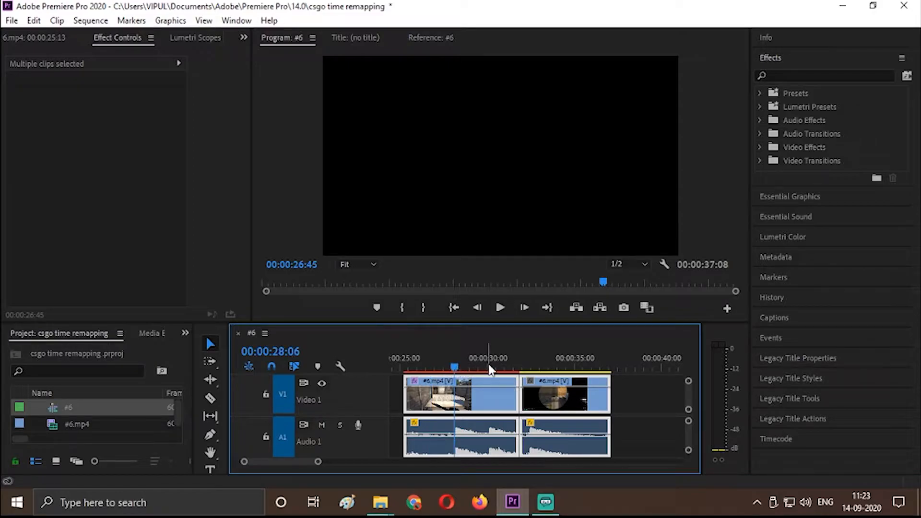
{"action": "left_click", "coordinate": [499, 307]}
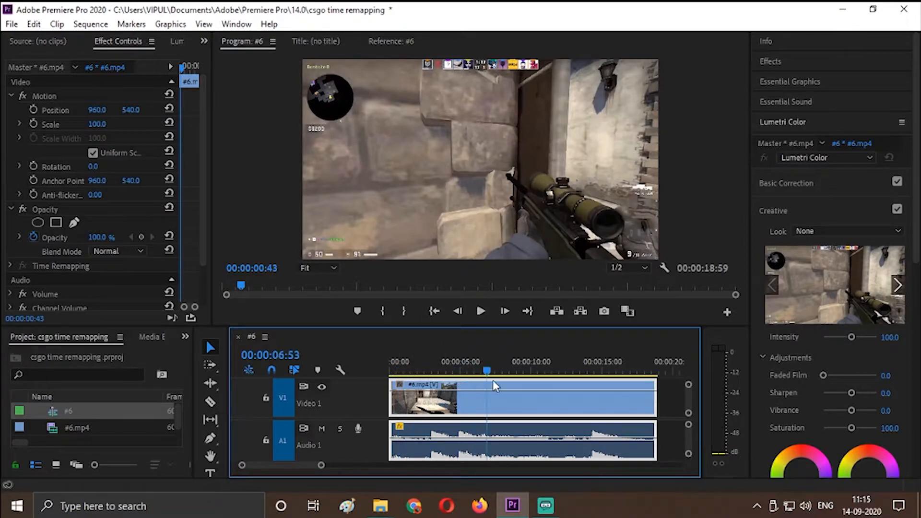
{"action": "left_click", "coordinate": [392, 370]}
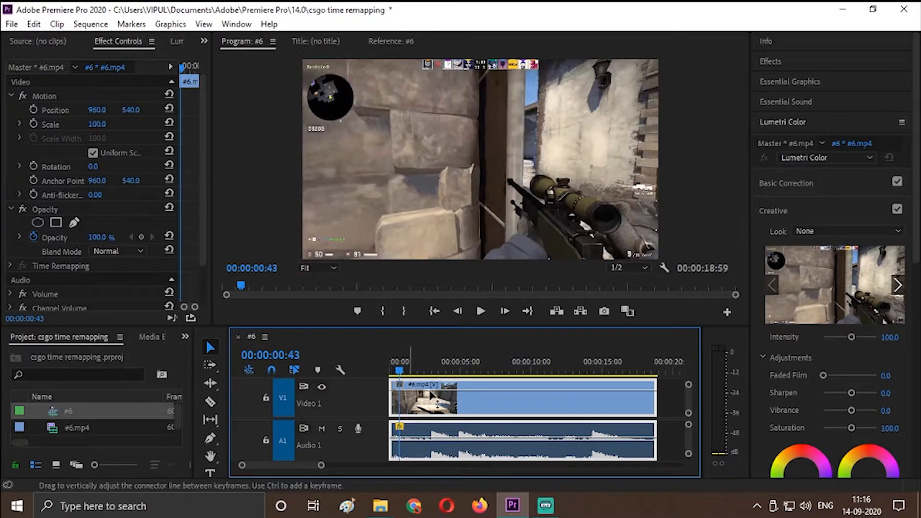
{"action": "left_click", "coordinate": [480, 311]}
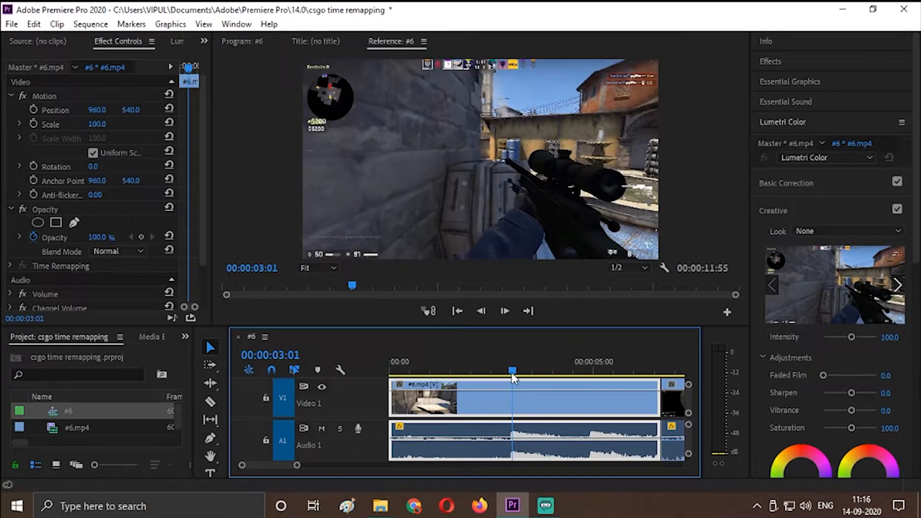
{"action": "left_click_drag", "start_coordinate": [513, 370], "coordinate": [474, 370]}
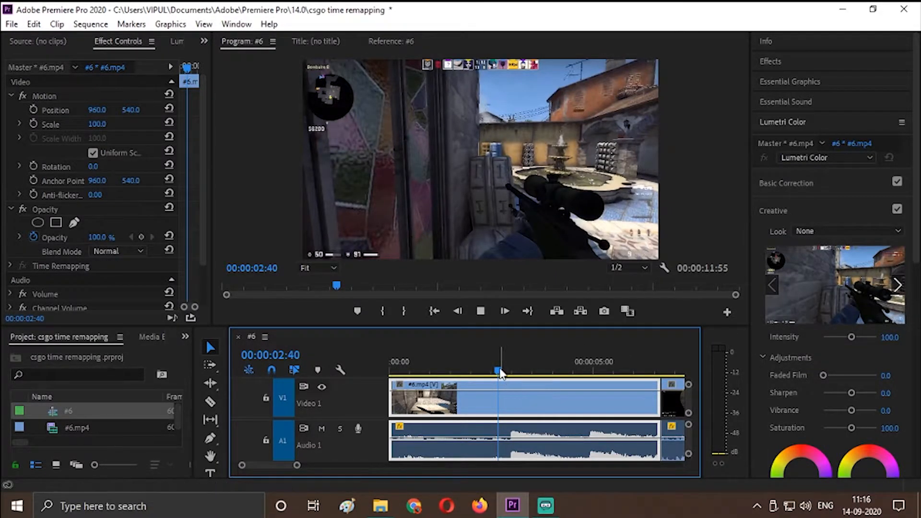
{"action": "left_click", "coordinate": [499, 370]}
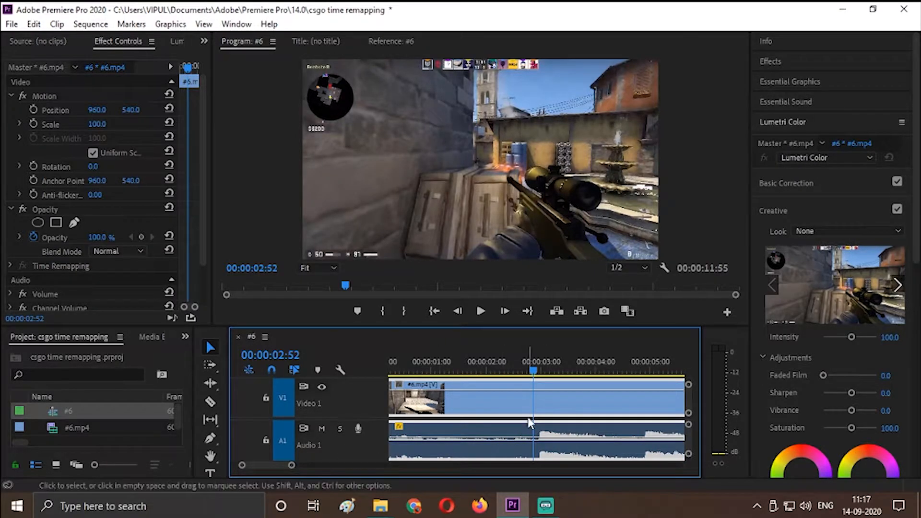
{"action": "mouse_move", "coordinate": [529, 423]}
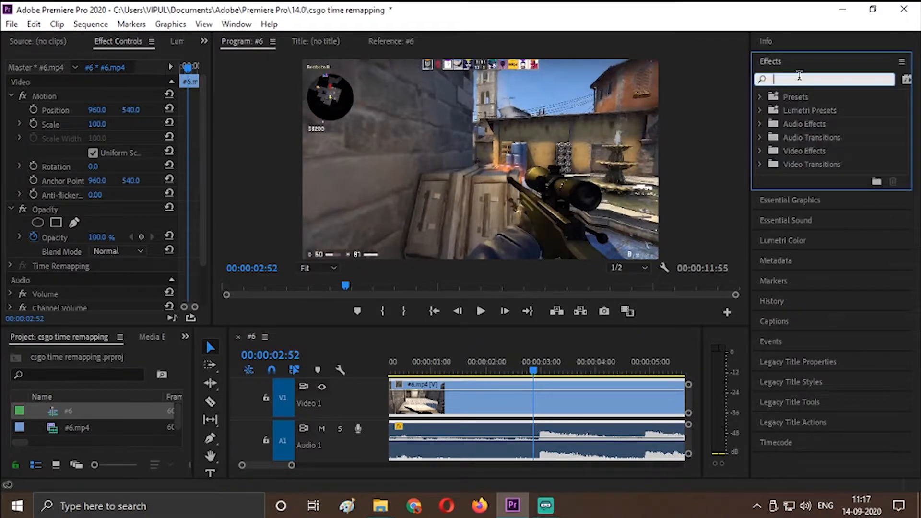
- Find Lumetri Color in Effects, drop it onto the gameplay clip, and clear the search field
{"action": "type", "text": "lumetri color"}
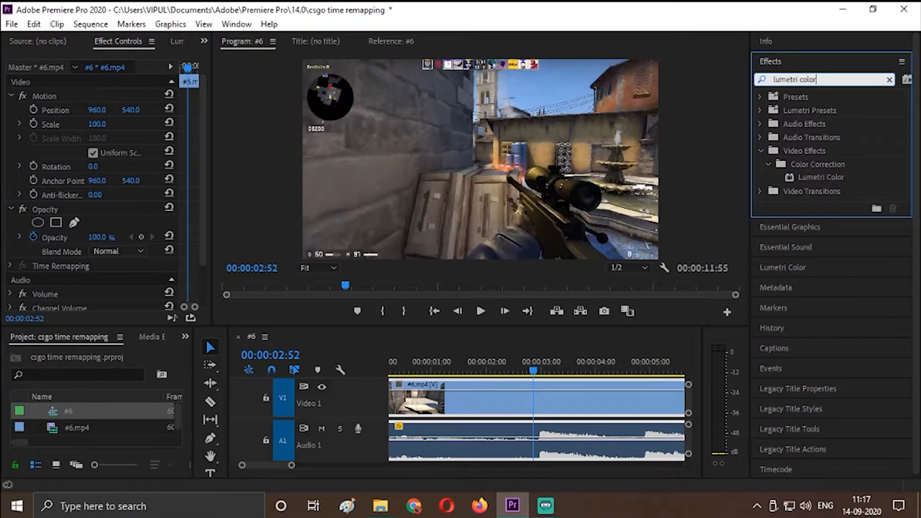
{"action": "mouse_move", "coordinate": [836, 180]}
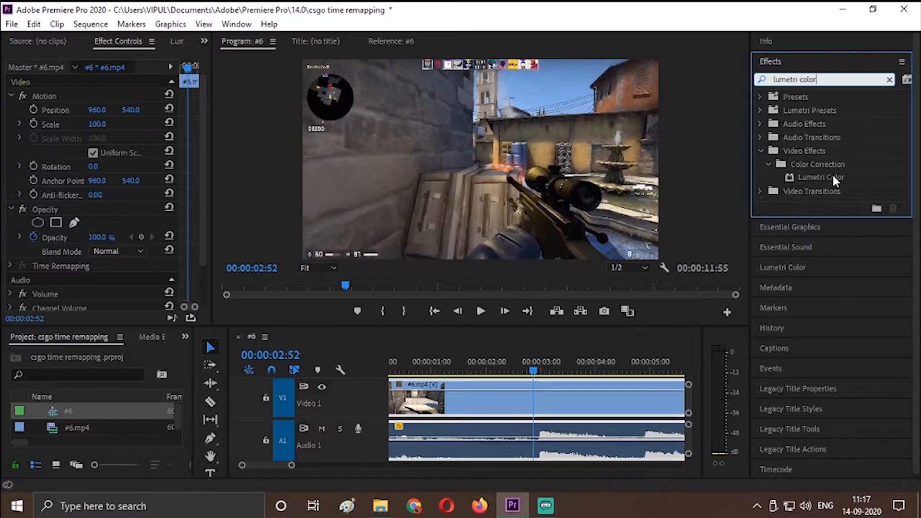
{"action": "left_click_drag", "start_coordinate": [820, 177], "coordinate": [563, 409]}
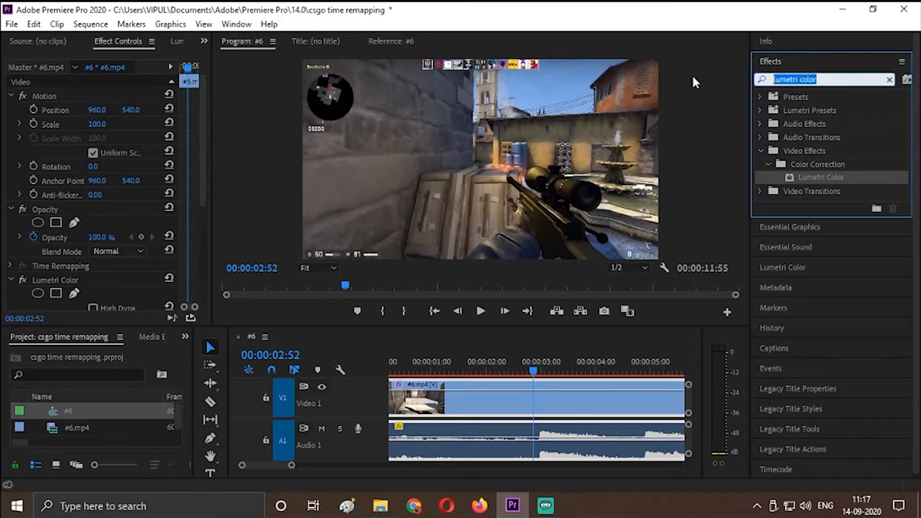
{"action": "type", "text": "brightn"}
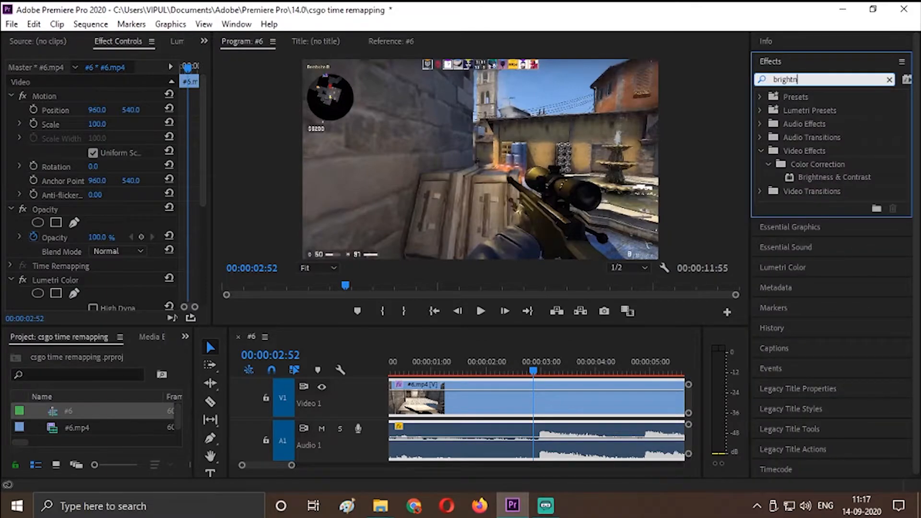
{"action": "key", "text": "Backspace"}
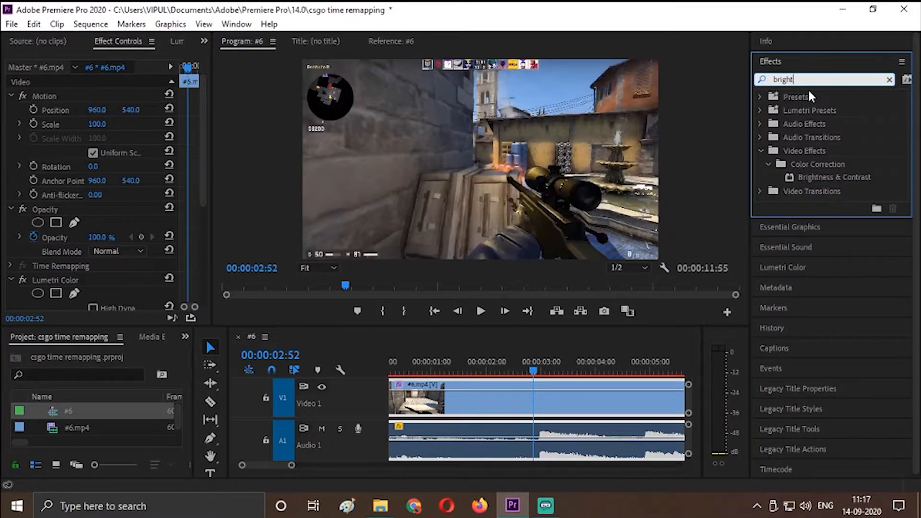
{"action": "left_click", "coordinate": [890, 79]}
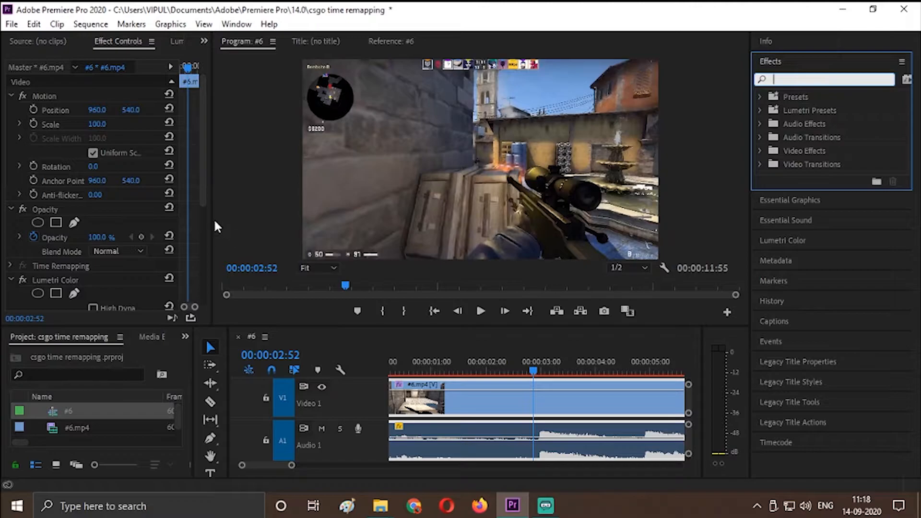
- Reveal Lumetri Color in Effect Controls and expand its Basic Correction section
{"action": "scroll", "scroll_direction": "down", "scroll_amount": 3}
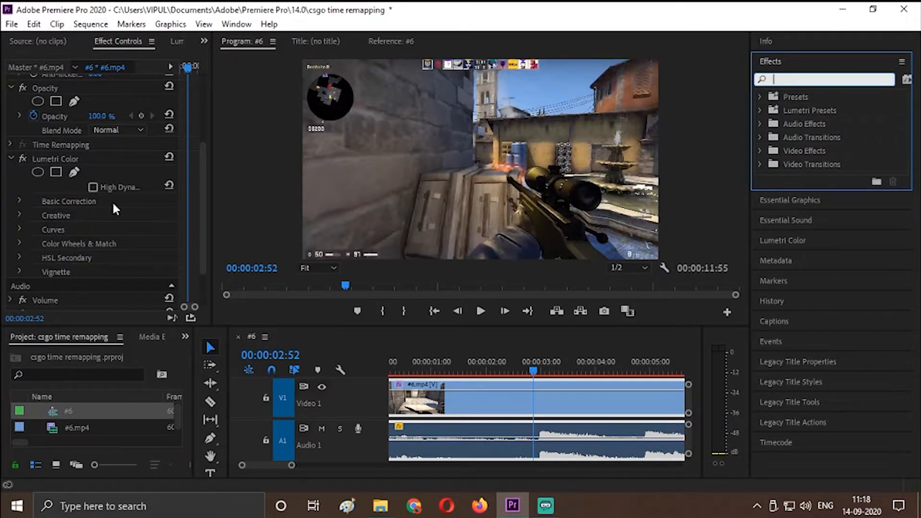
{"action": "mouse_move", "coordinate": [448, 505]}
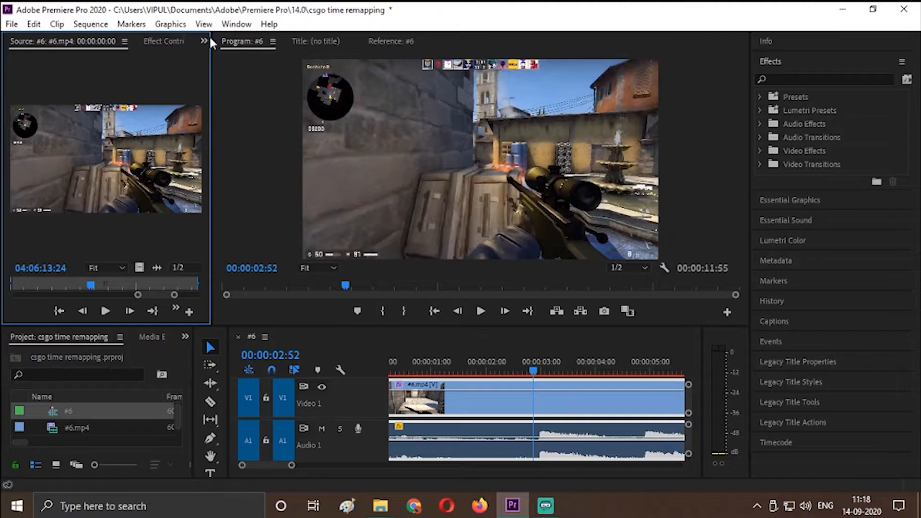
{"action": "left_click", "coordinate": [163, 42]}
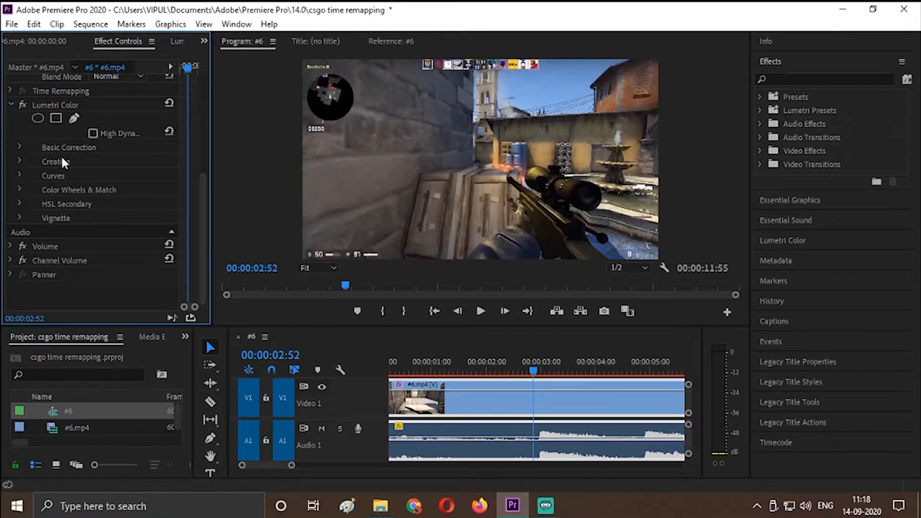
{"action": "left_click", "coordinate": [68, 147]}
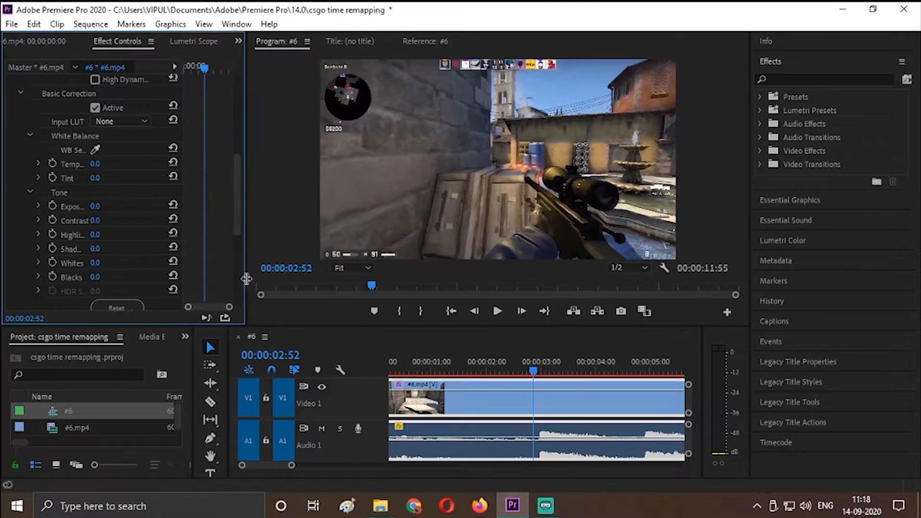
{"action": "mouse_move", "coordinate": [81, 228]}
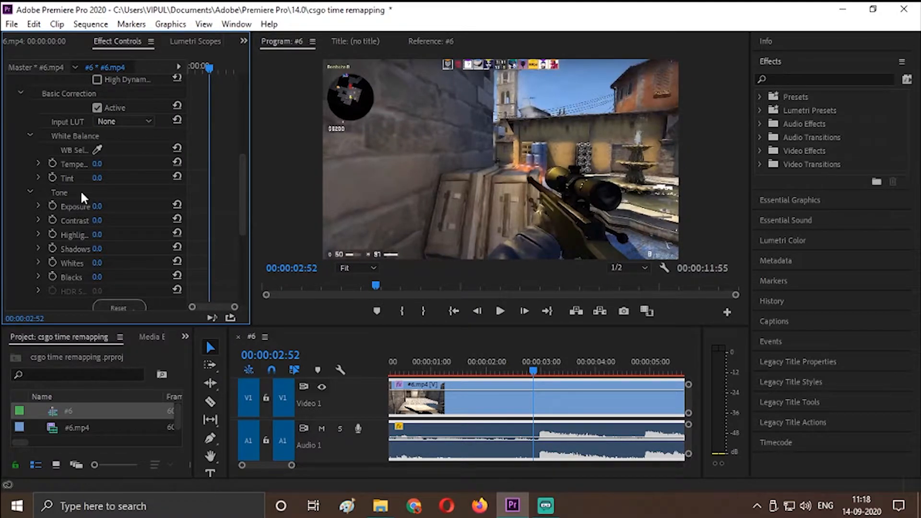
{"action": "mouse_move", "coordinate": [53, 206]}
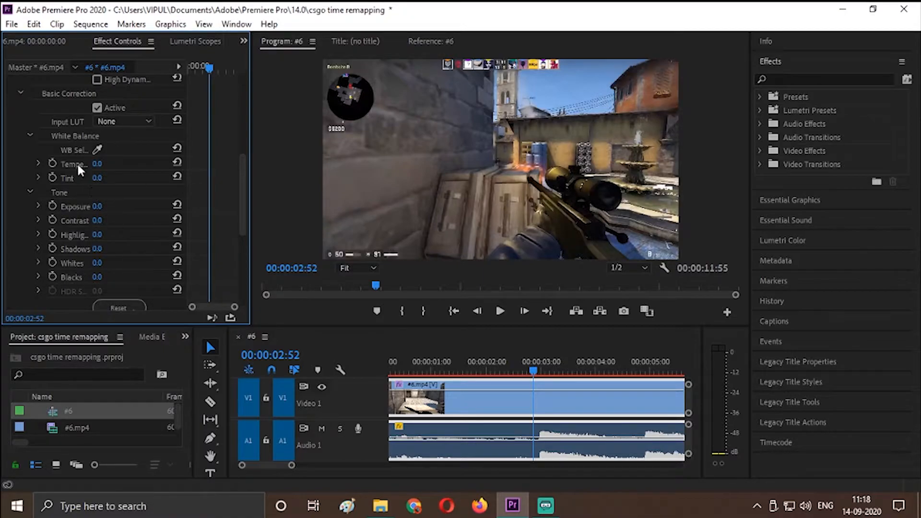
- Scroll Basic Correction down to the Tone settings for the Exposure keyframe at 00:00:02:52
{"action": "scroll", "scroll_direction": "down", "scroll_amount": 3}
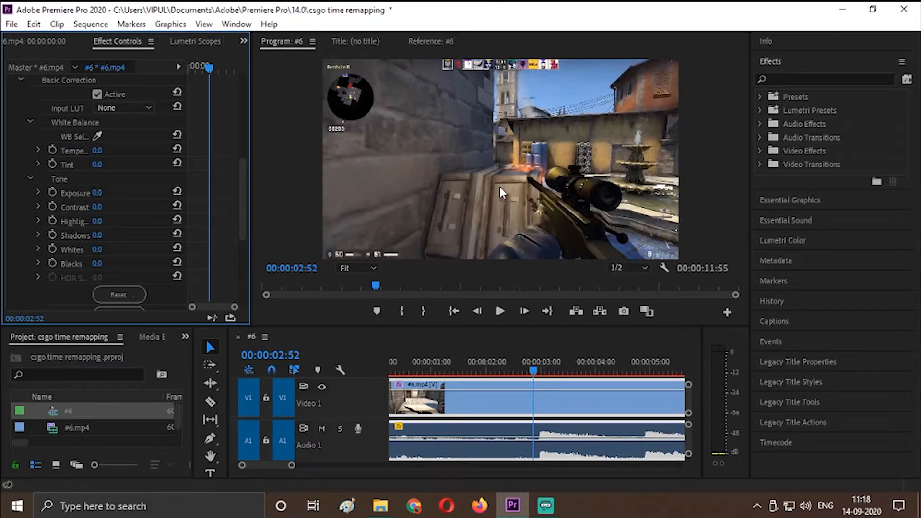
{"action": "mouse_move", "coordinate": [516, 166]}
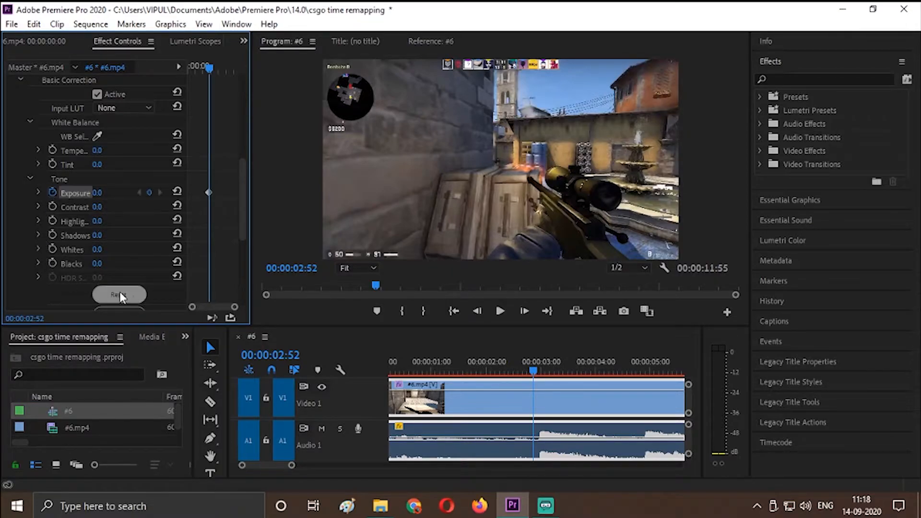
{"action": "mouse_move", "coordinate": [228, 202]}
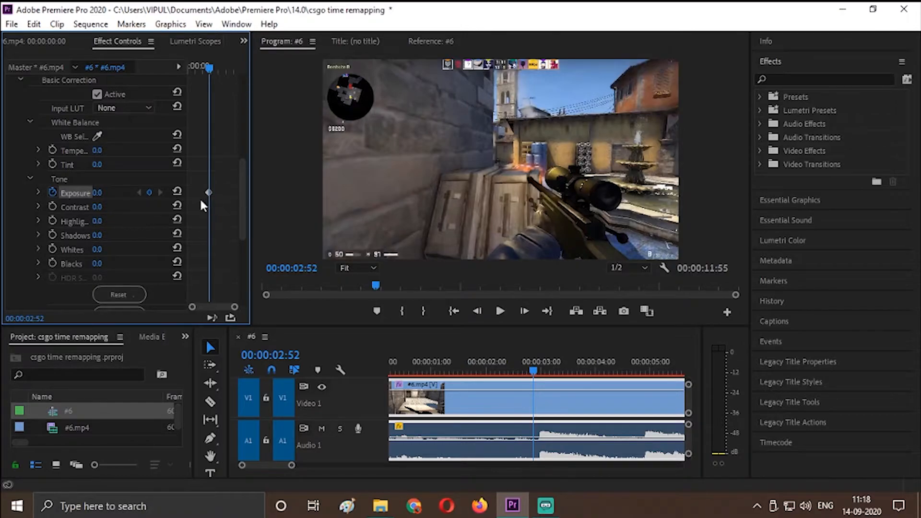
{"action": "mouse_move", "coordinate": [214, 203]}
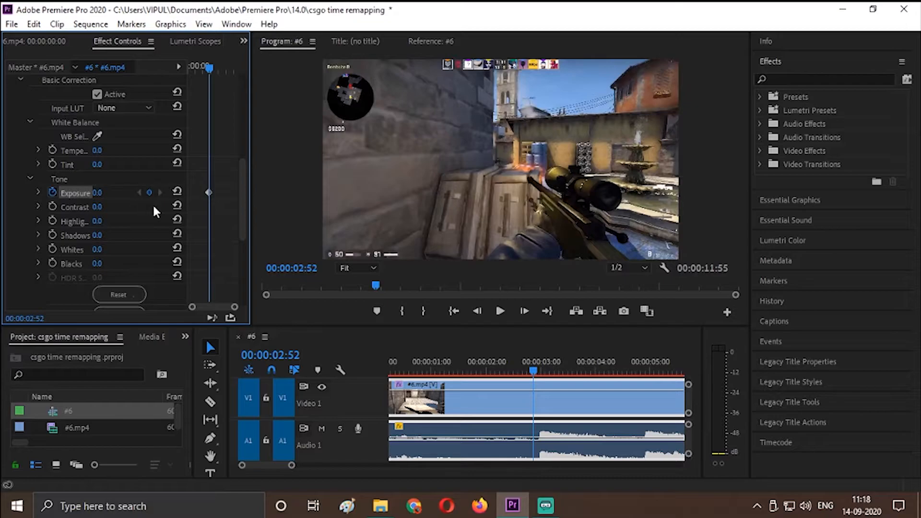
{"action": "mouse_move", "coordinate": [271, 246]}
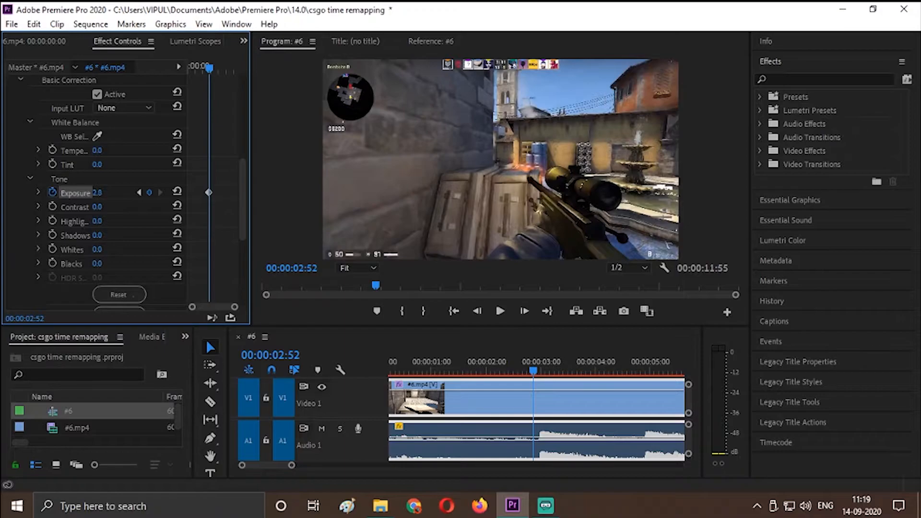
- Scrub Exposure up to 7.0 at 00:00:02:52 so the frame washes out white
{"action": "left_click_drag", "start_coordinate": [92, 193], "coordinate": [117, 193]}
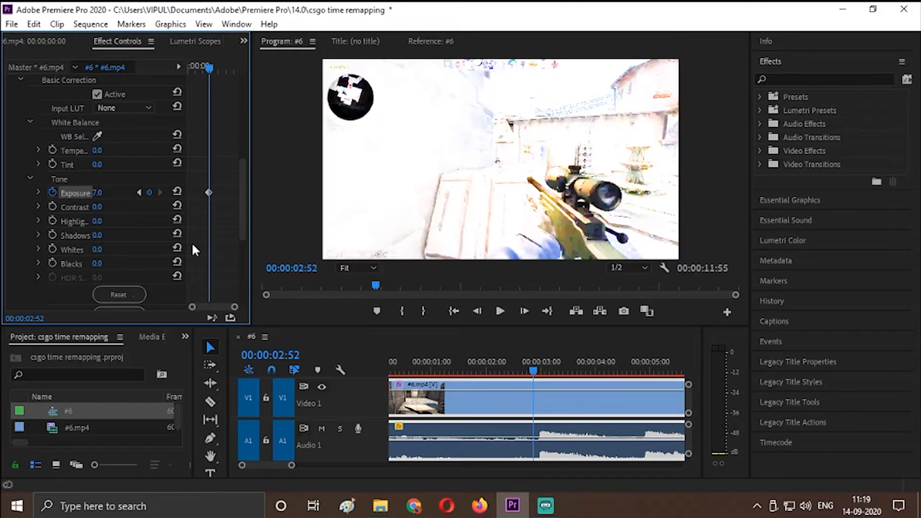
{"action": "mouse_move", "coordinate": [166, 200]}
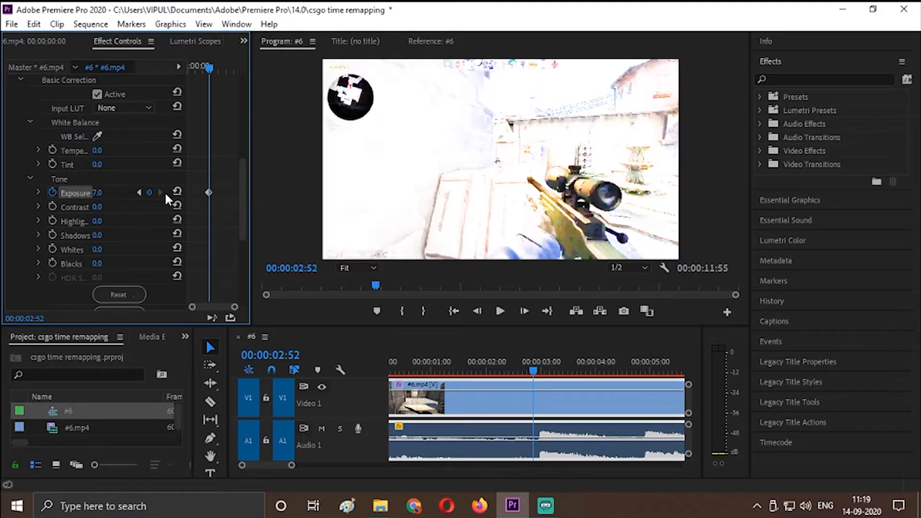
{"action": "left_click", "coordinate": [101, 193]}
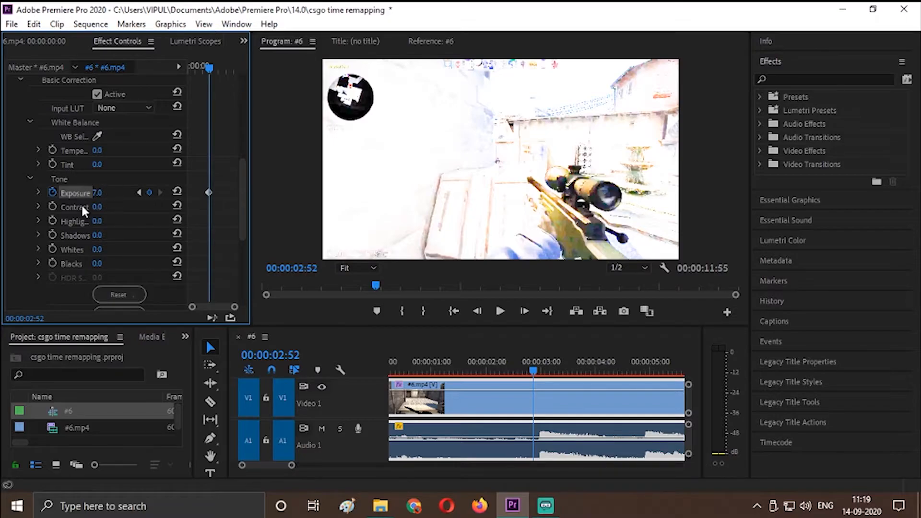
{"action": "mouse_move", "coordinate": [208, 199]}
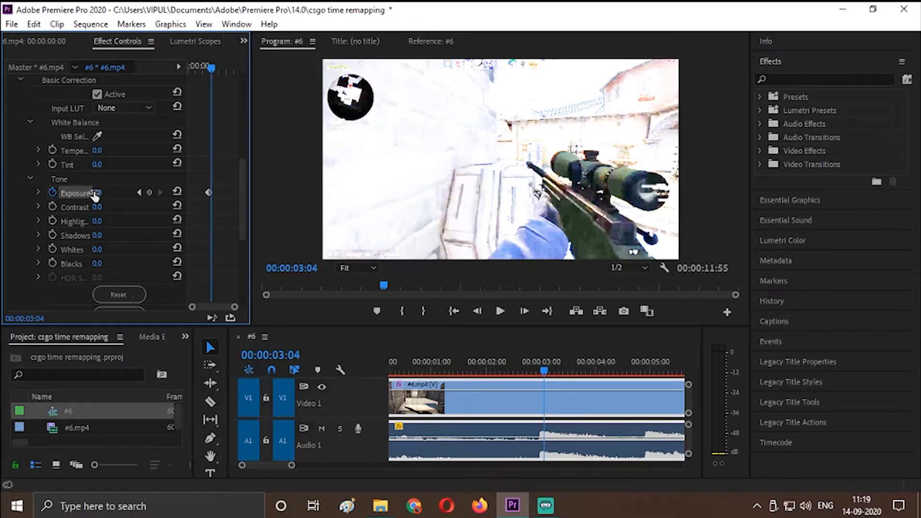
- Enter a lower Exposure value a few frames later, adding a second keyframe near 00:00:03:04
{"action": "double_click", "coordinate": [100, 193]}
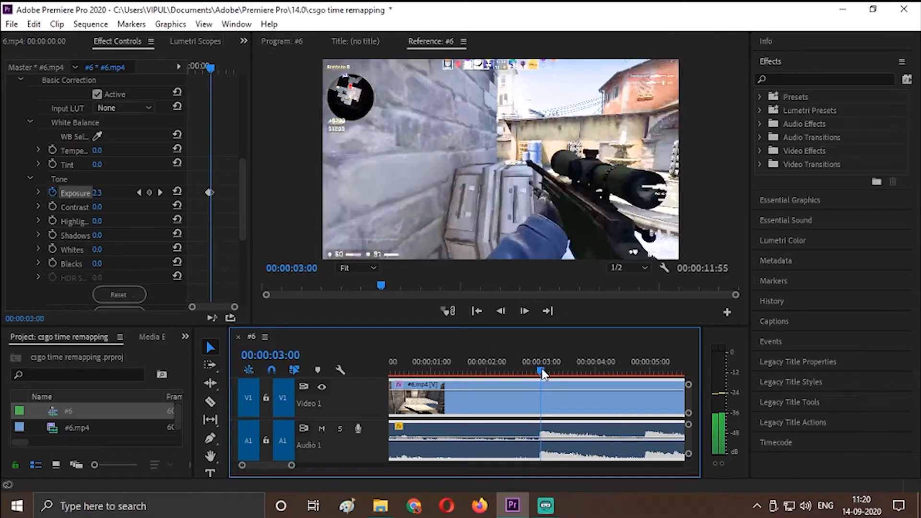
- Scrub the playhead across the flash to place the in and out points around the shot
{"action": "left_click_drag", "start_coordinate": [541, 371], "coordinate": [533, 371]}
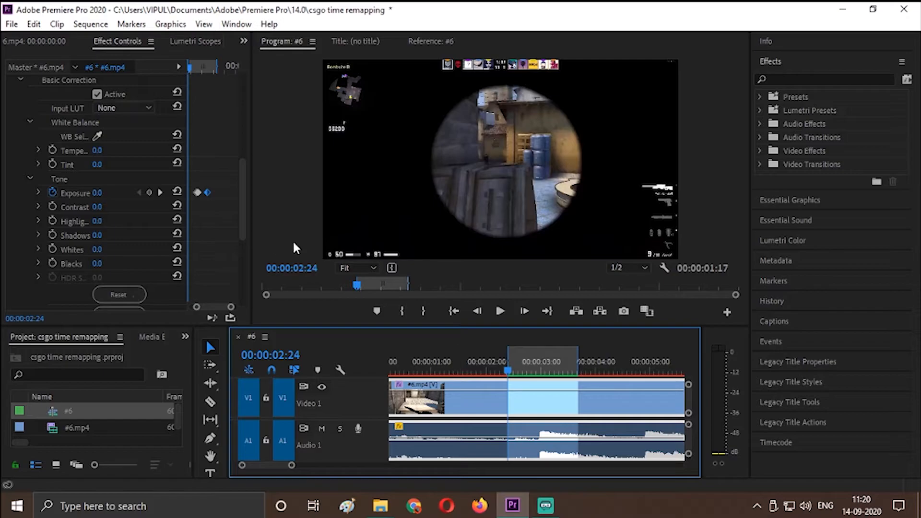
{"action": "mouse_move", "coordinate": [279, 240]}
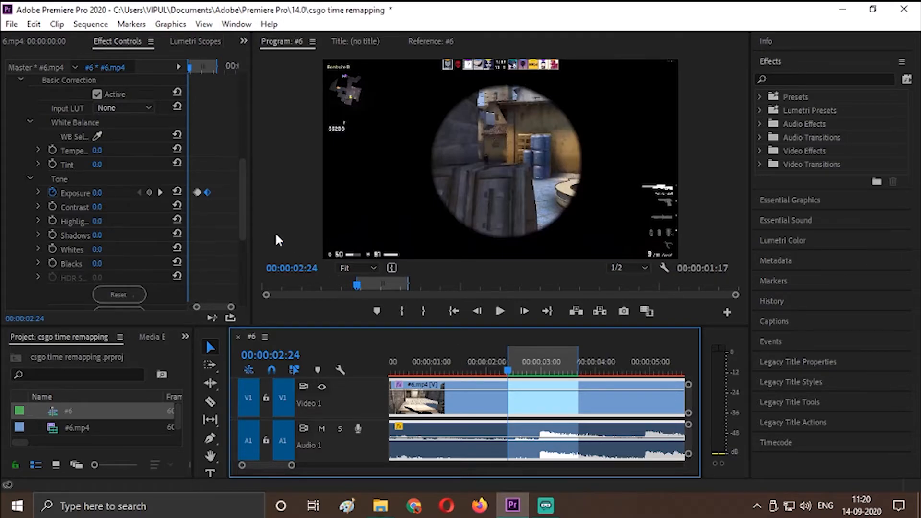
- Scroll down to the Temperature, Tint and Saturation controls for keyframing the red flash
{"action": "scroll", "scroll_direction": "down", "scroll_amount": 3}
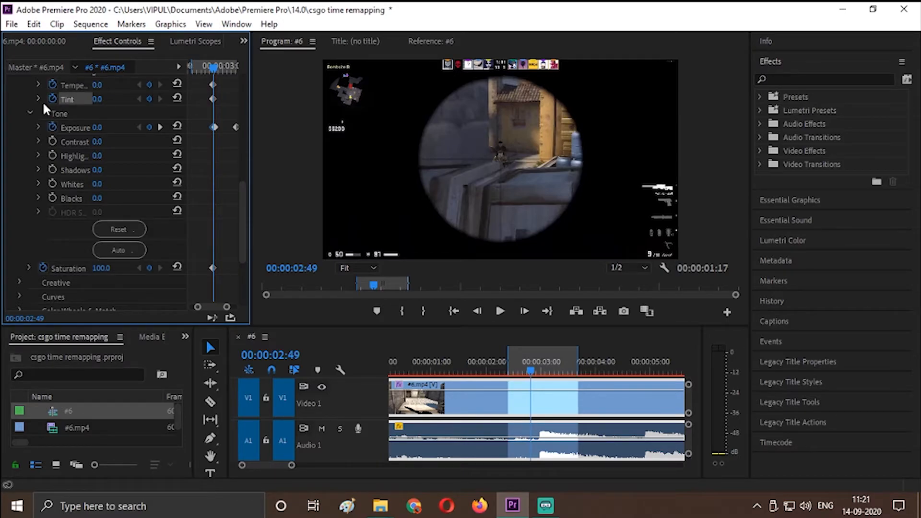
{"action": "mouse_move", "coordinate": [194, 164]}
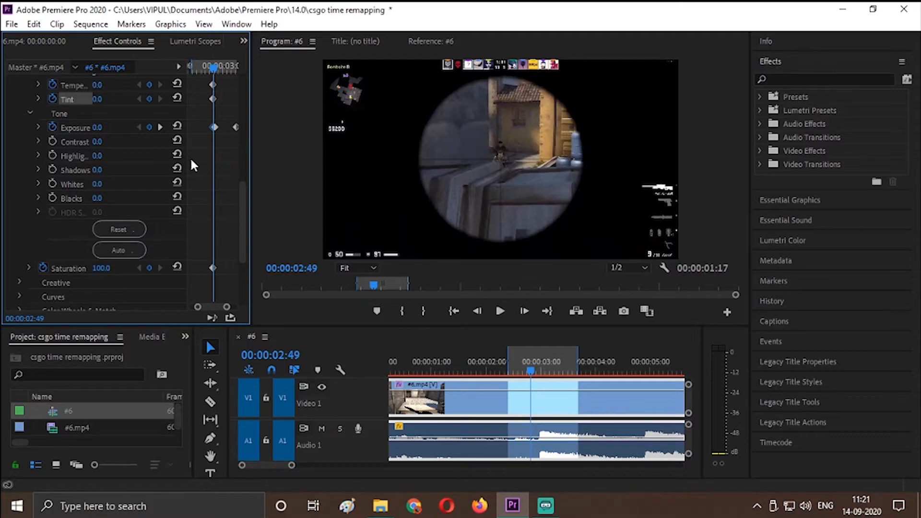
{"action": "mouse_move", "coordinate": [246, 205]}
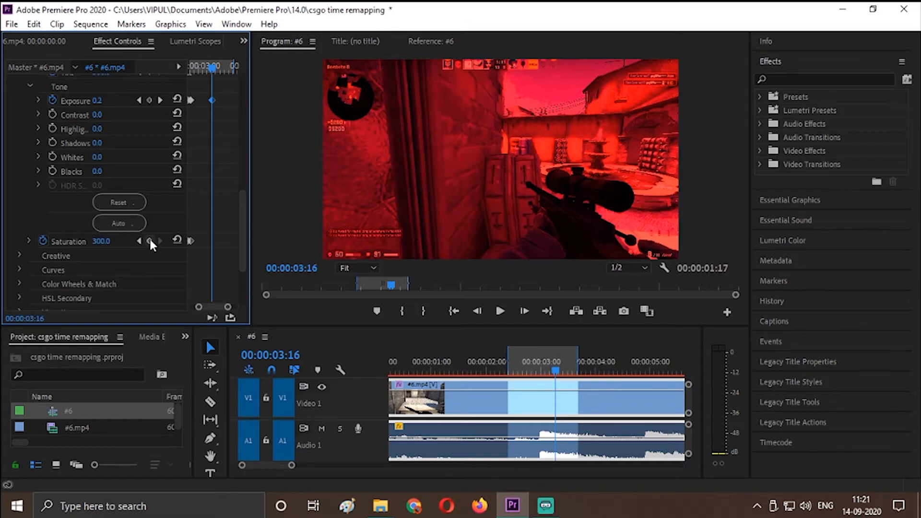
- Reset Saturation to 100.0 and commit the zeroed Tint at 00:00:03:16 before rendering in to out
{"action": "double_click", "coordinate": [108, 242]}
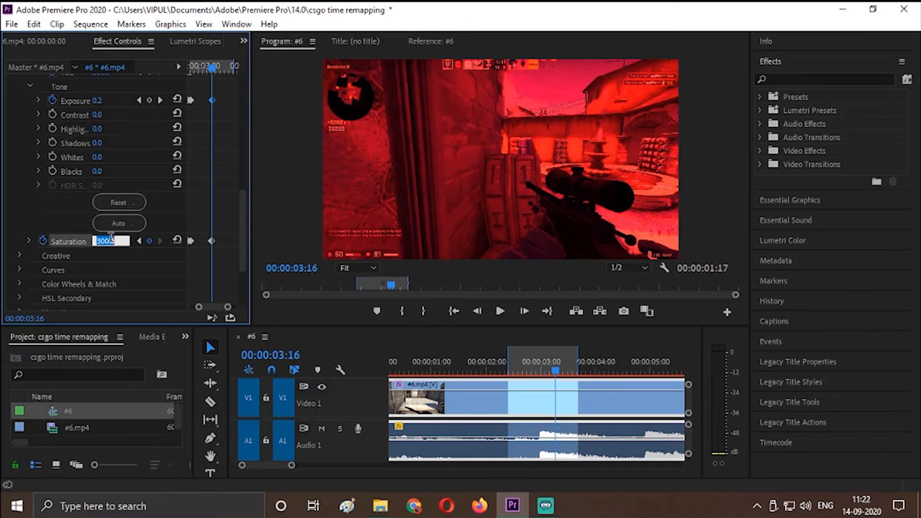
{"action": "type", "text": "100.0"}
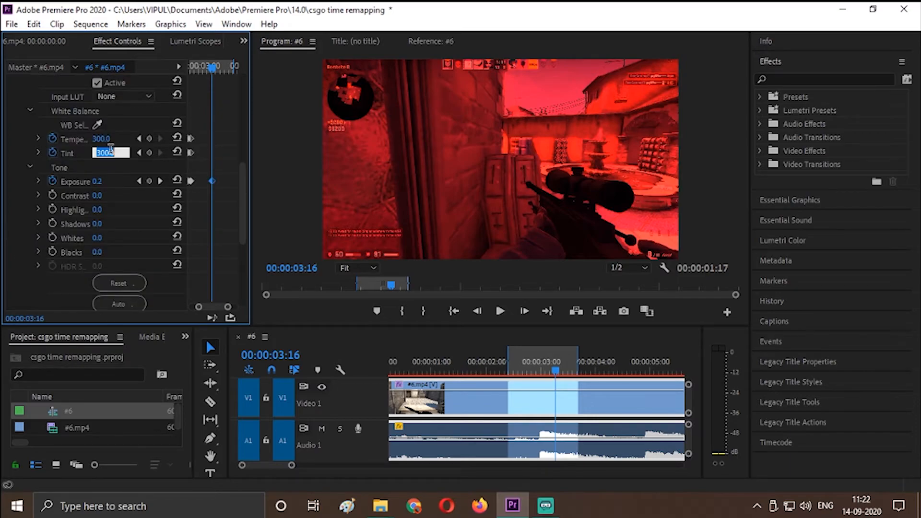
{"action": "left_click", "coordinate": [177, 138]}
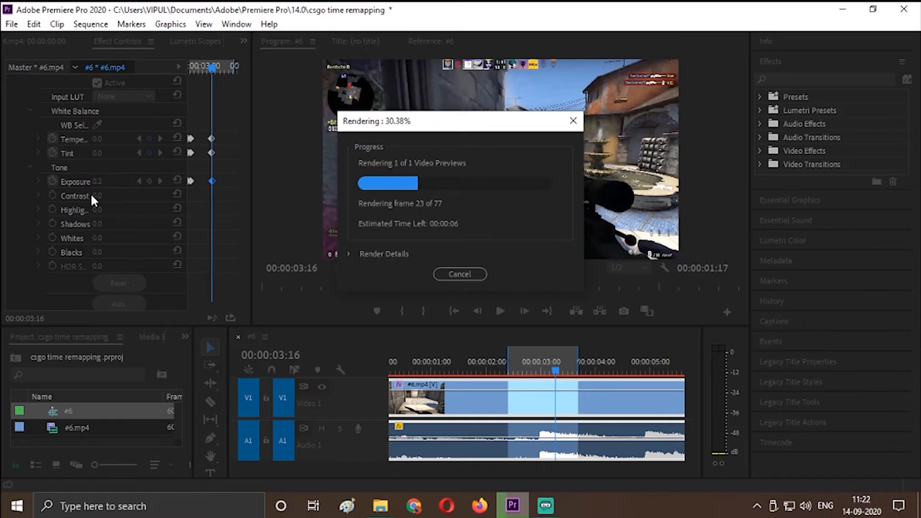
{"action": "mouse_move", "coordinate": [495, 400]}
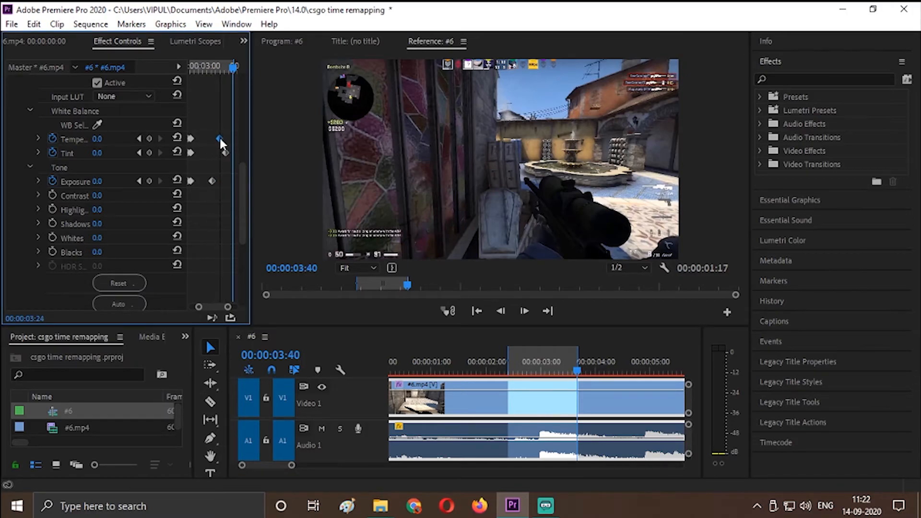
{"action": "scroll", "scroll_direction": "down", "scroll_amount": 3}
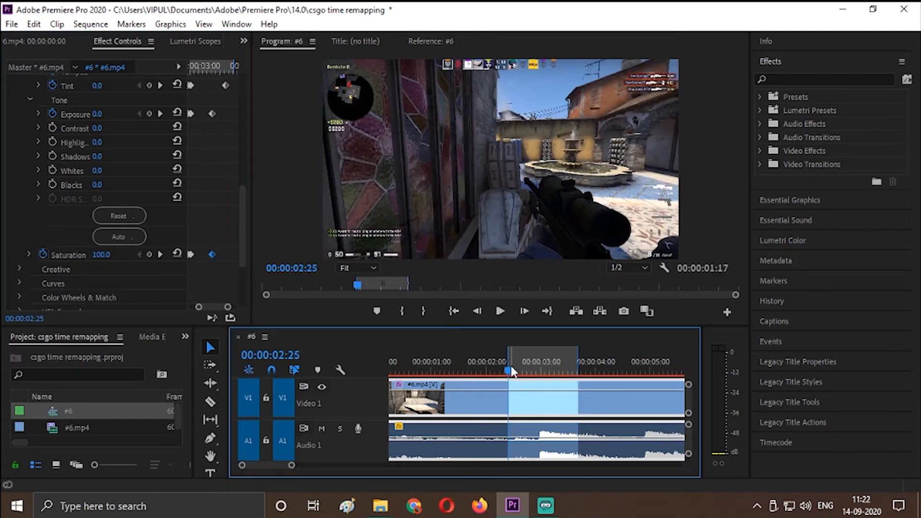
{"action": "left_click", "coordinate": [500, 311]}
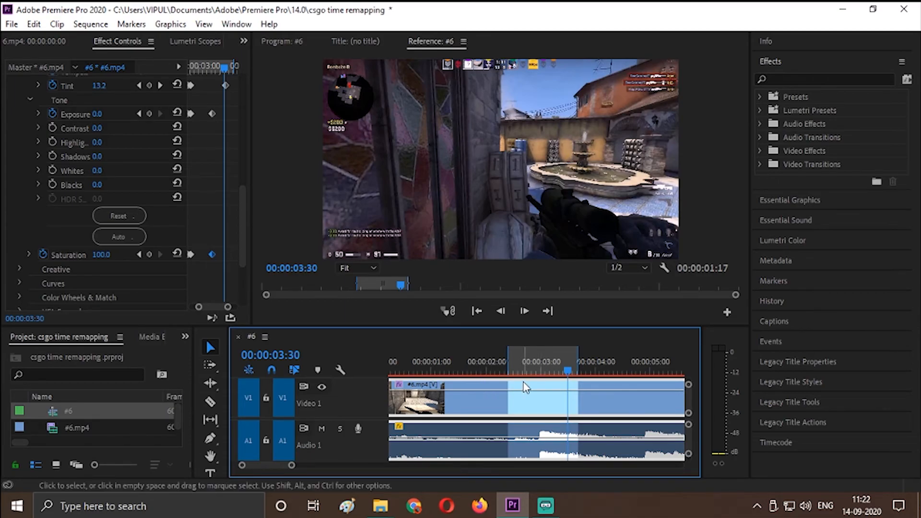
{"action": "mouse_move", "coordinate": [526, 386]}
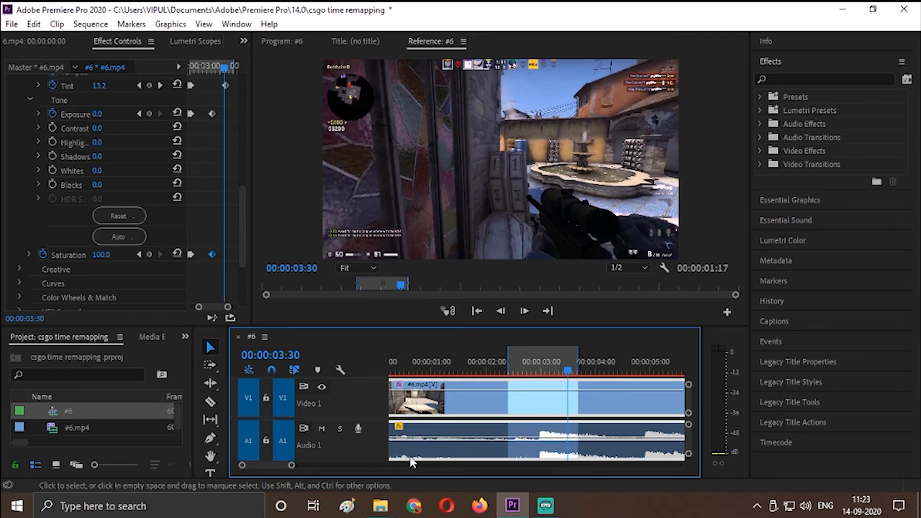
{"action": "mouse_move", "coordinate": [426, 456]}
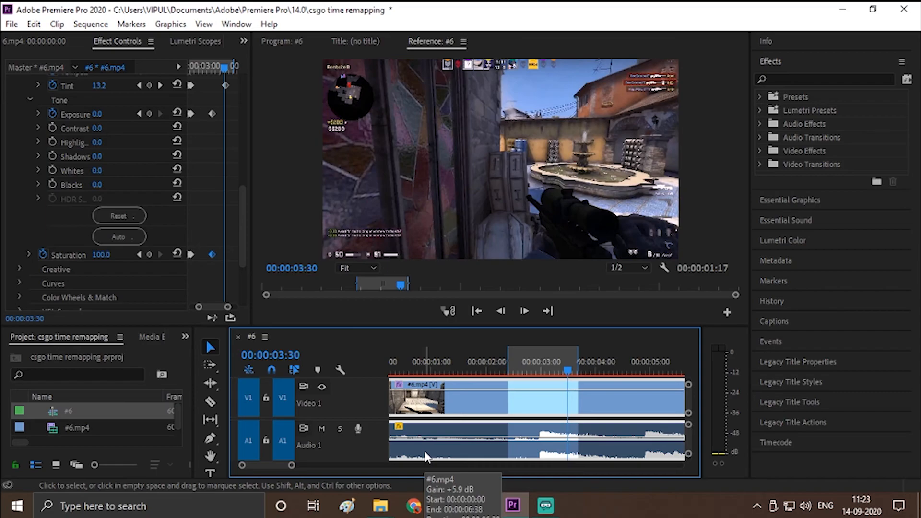